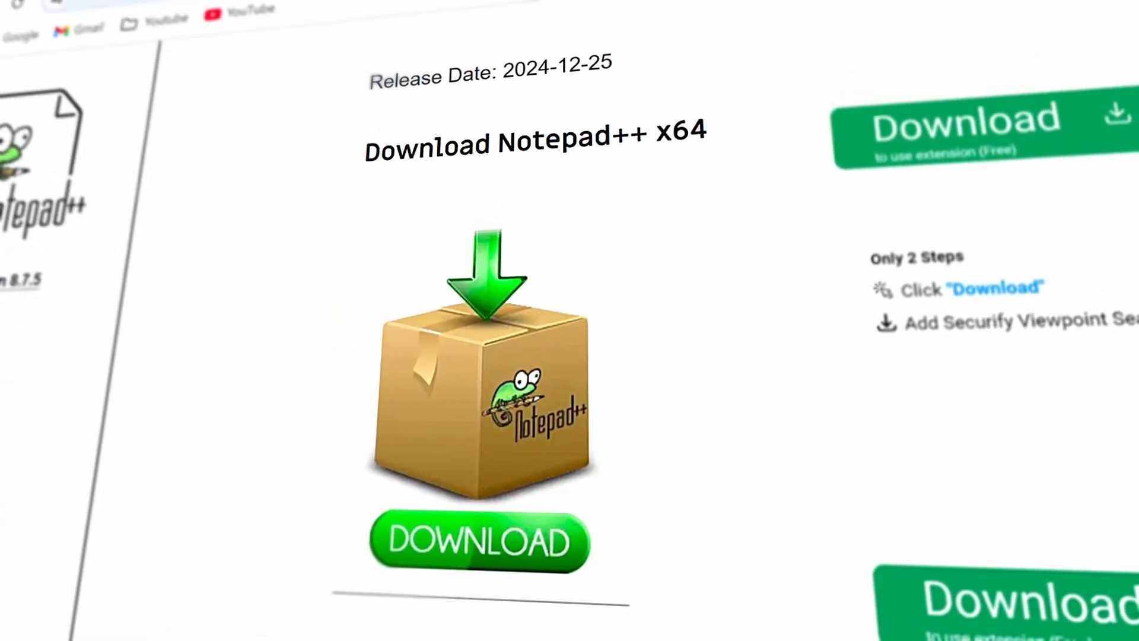
- Launch Chrome and go to notepad-plus-plus.org, the official Notepad++ home page
{"action": "scroll", "scroll_direction": "down", "scroll_amount": 3}
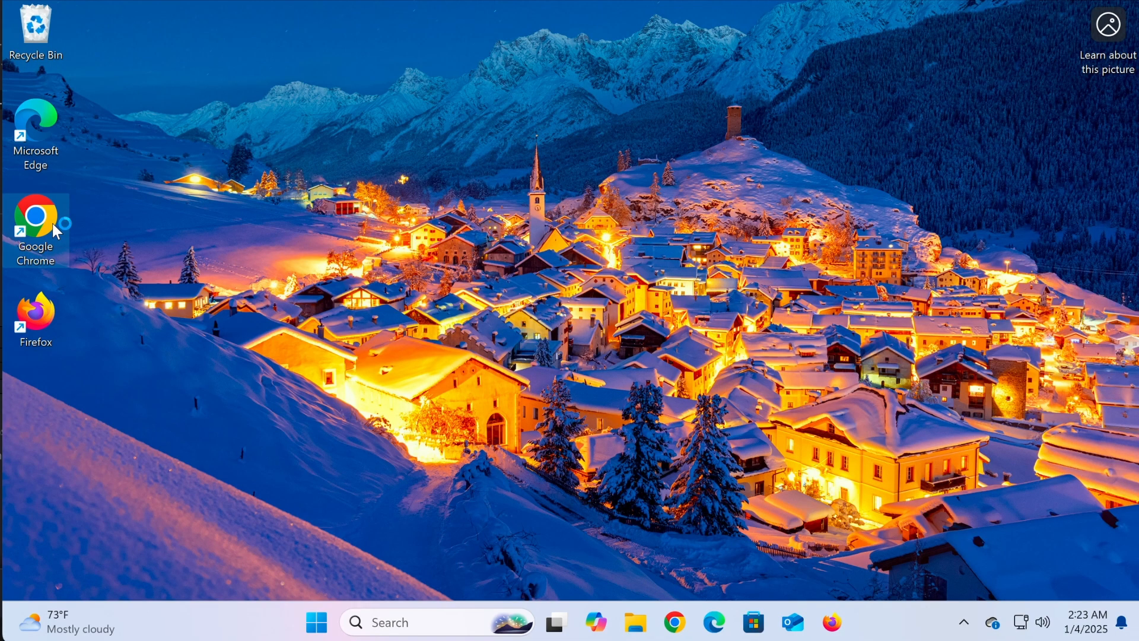
{"action": "double_click", "coordinate": [35, 214]}
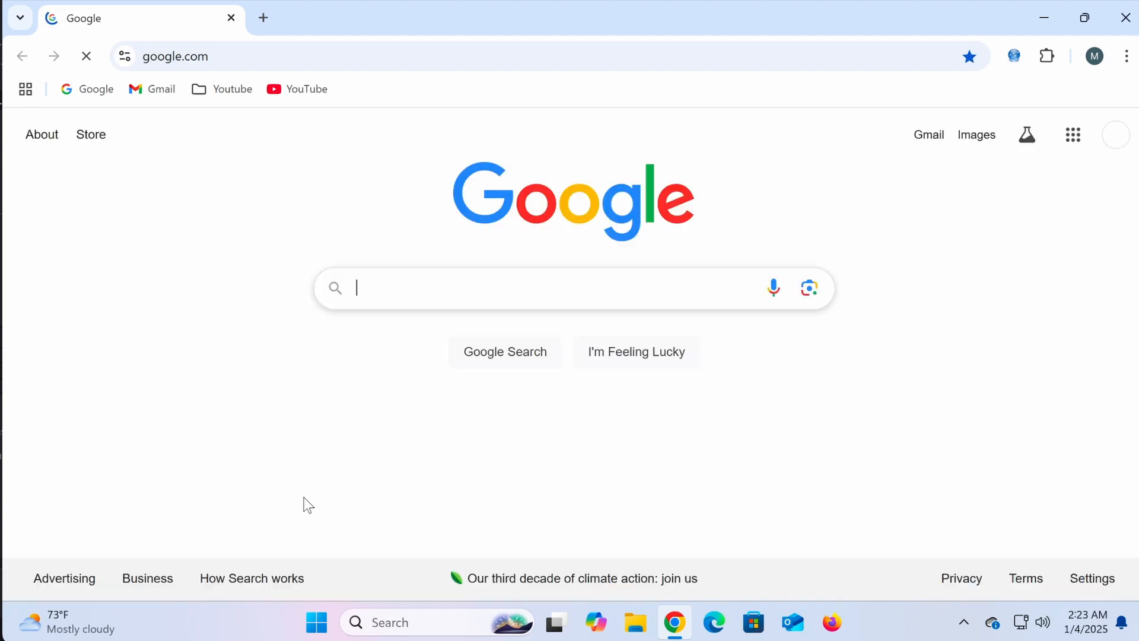
{"action": "type", "text": "notepad-plus-plus.org"}
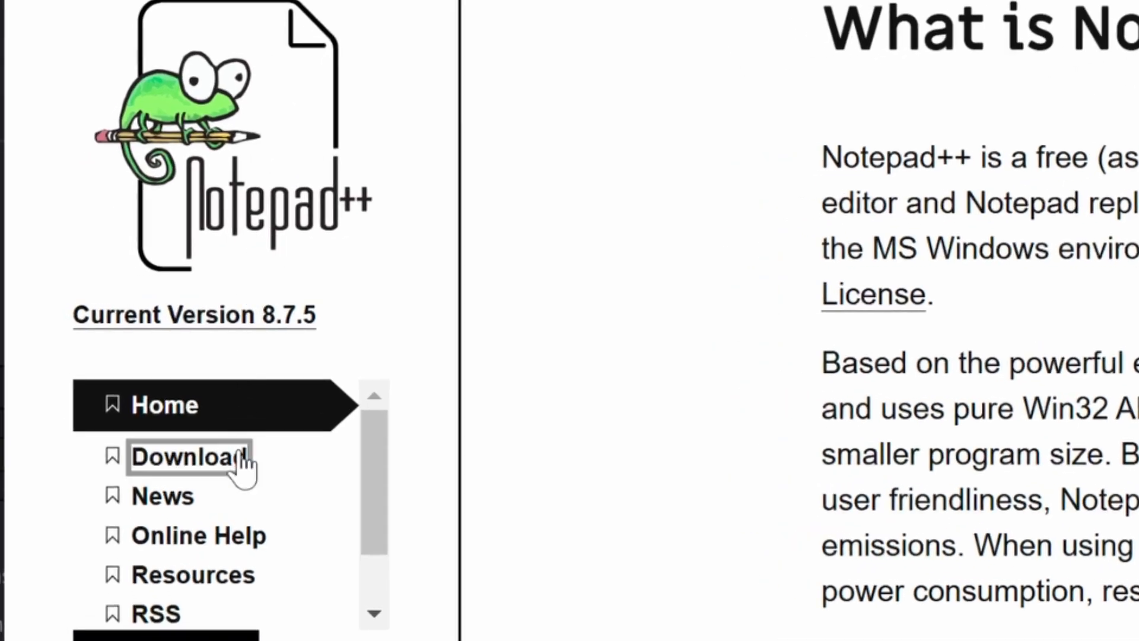
- Open the Notepad++ v8.7.5 release page and scroll to its x64 installer options
{"action": "left_click", "coordinate": [187, 456]}
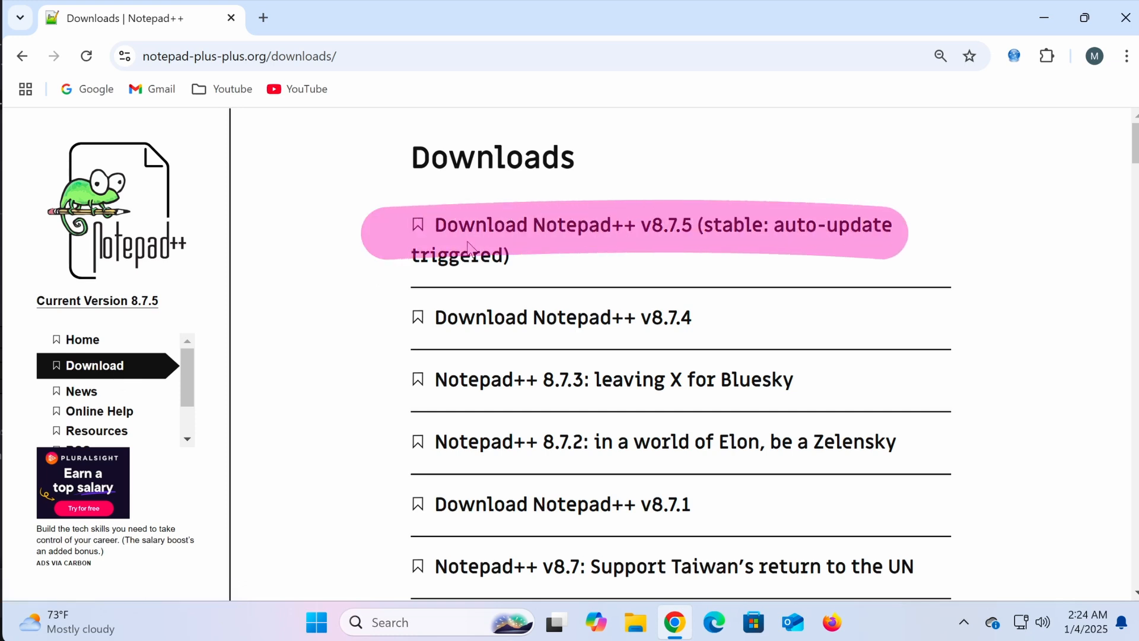
{"action": "left_click", "coordinate": [632, 232]}
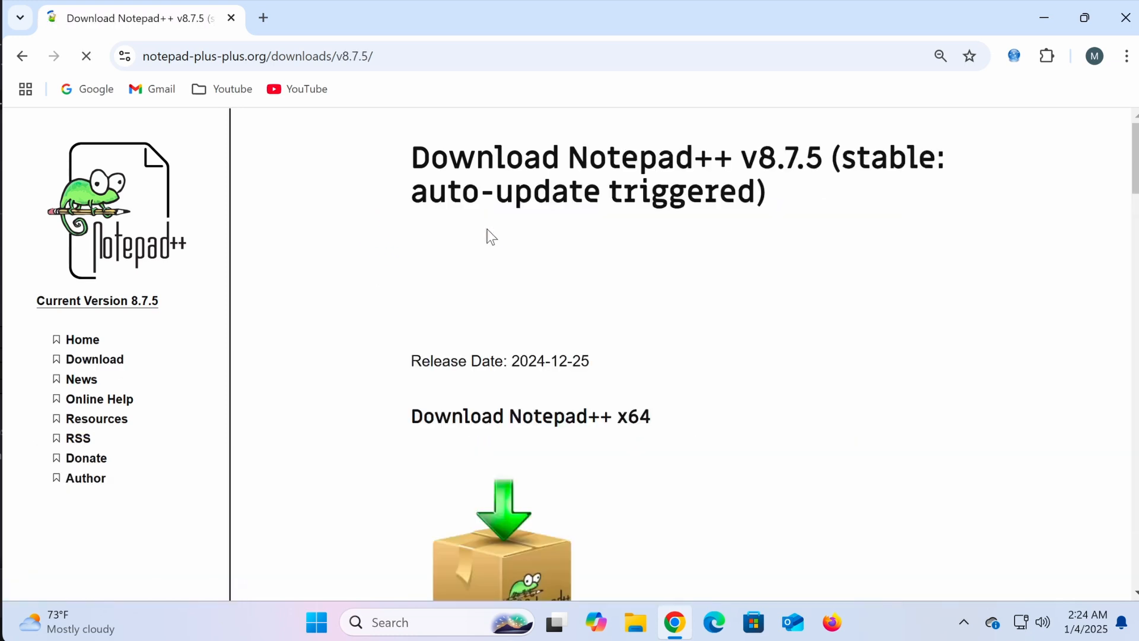
{"action": "scroll", "scroll_direction": "down", "scroll_amount": 3}
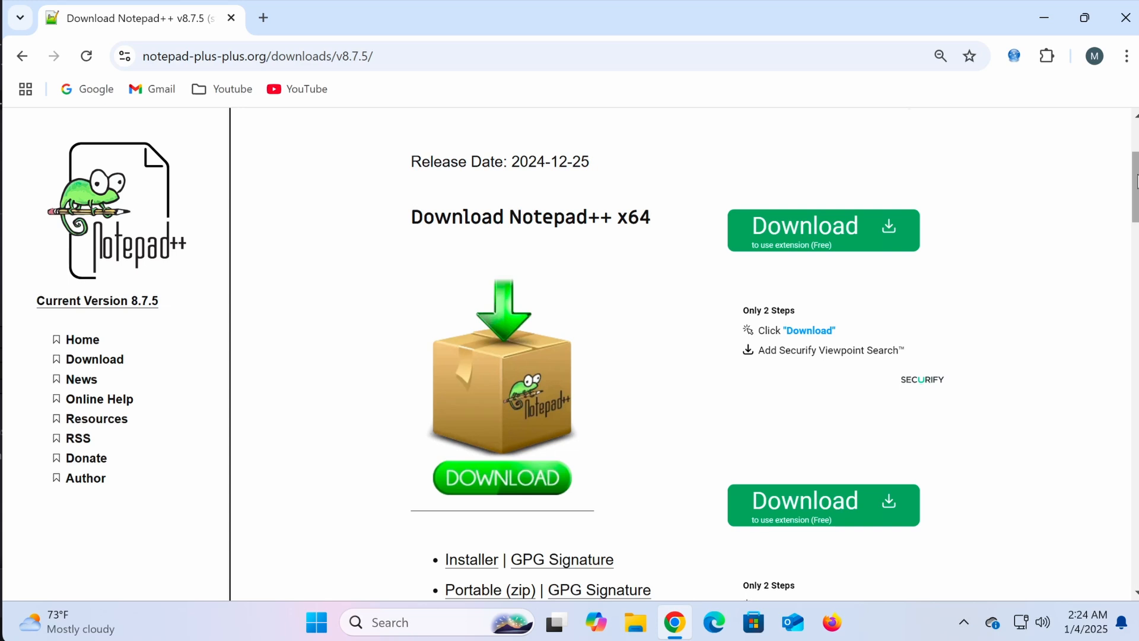
{"action": "mouse_move", "coordinate": [900, 288]}
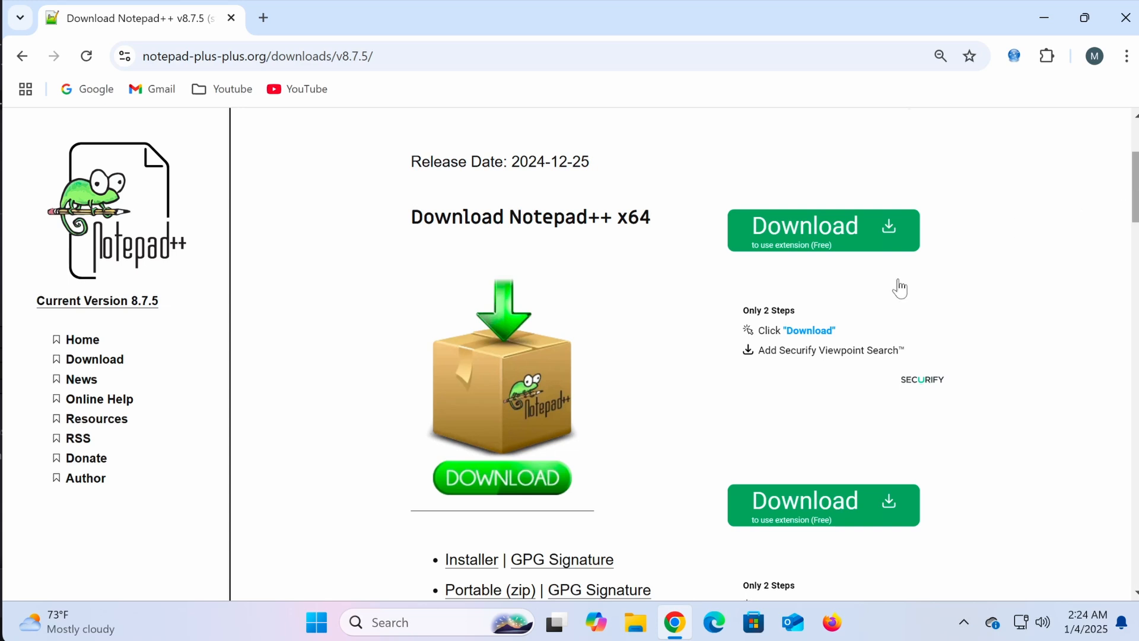
{"action": "left_click", "coordinate": [316, 622]}
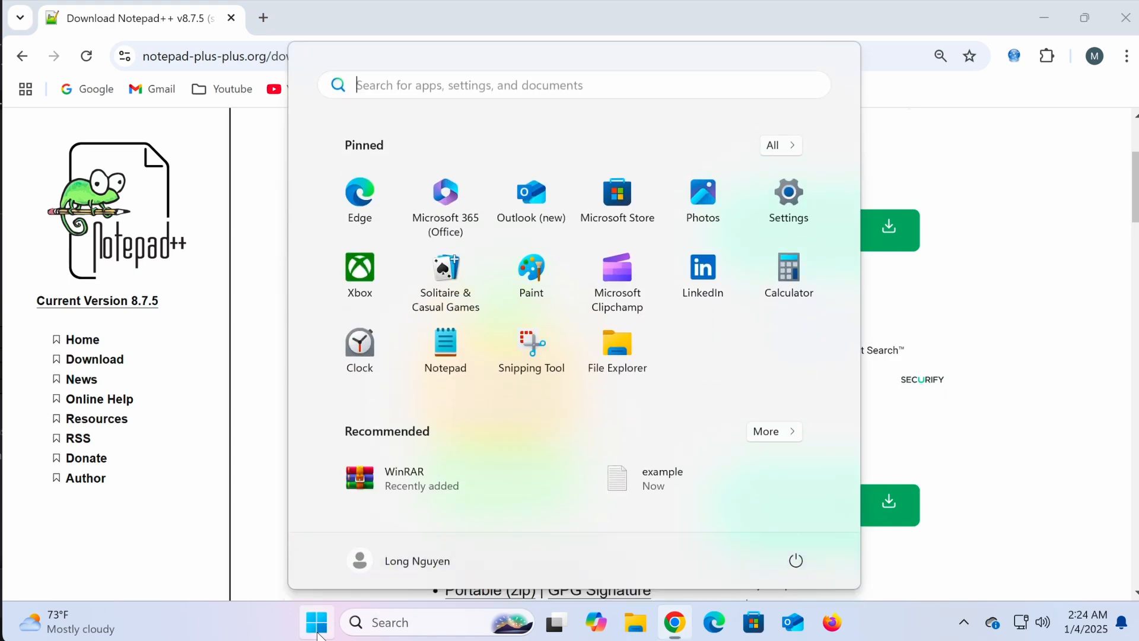
{"action": "mouse_move", "coordinate": [787, 201]}
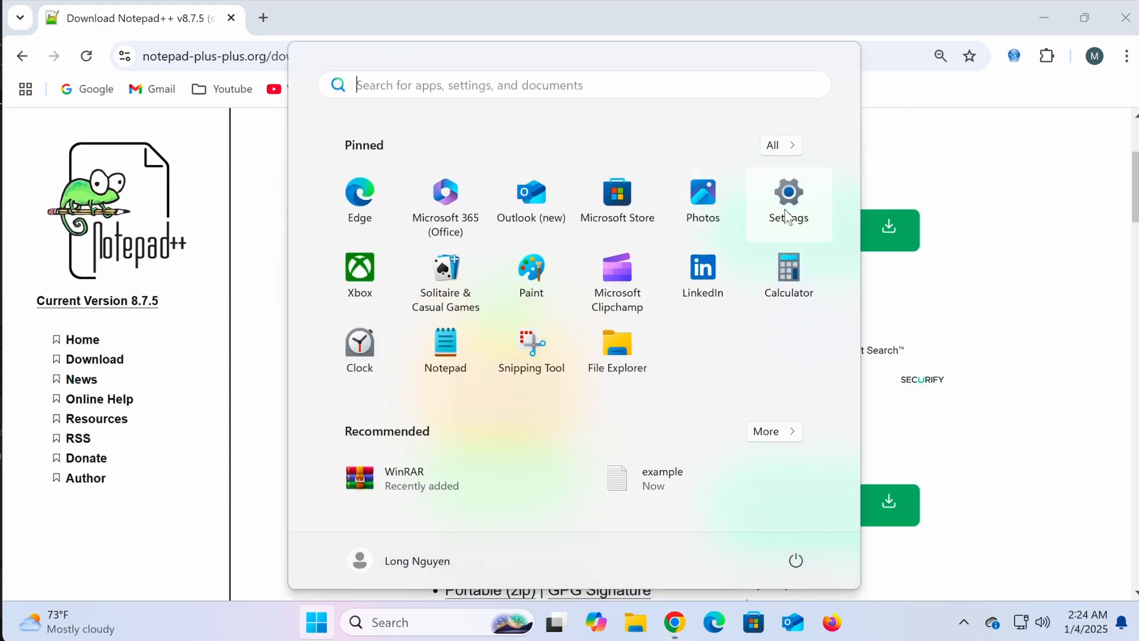
{"action": "left_click", "coordinate": [788, 197]}
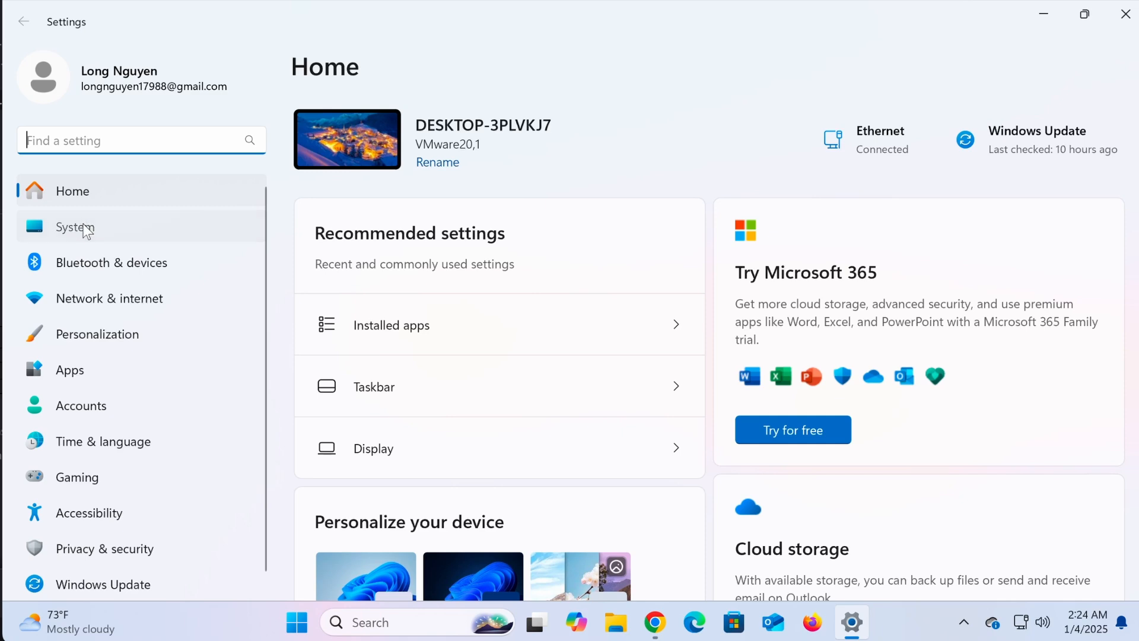
{"action": "left_click", "coordinate": [74, 227]}
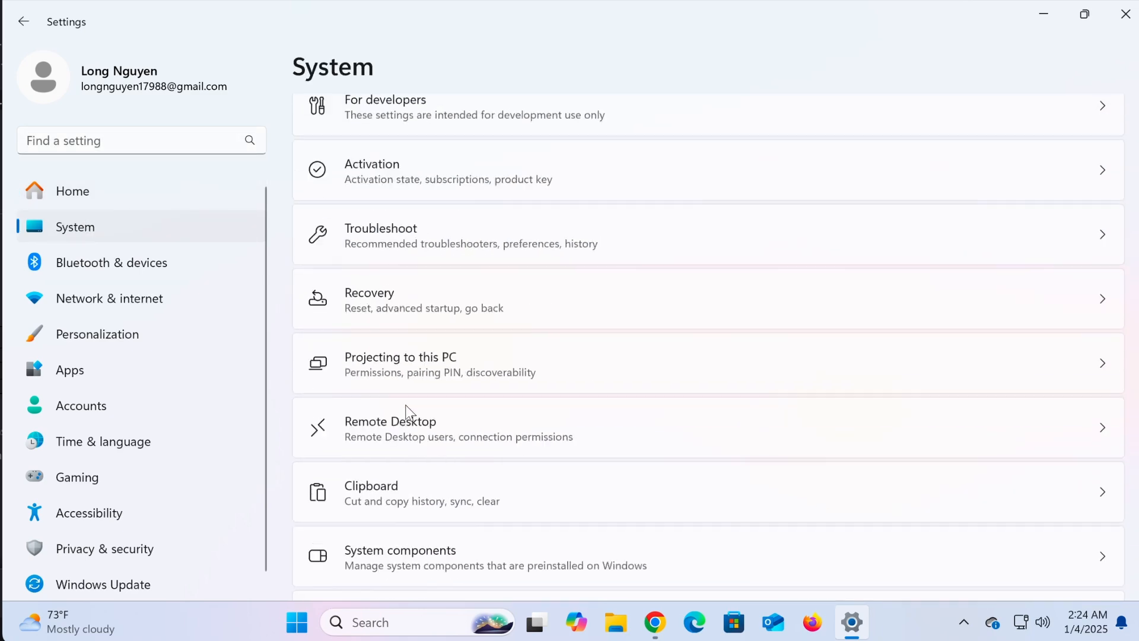
{"action": "scroll", "scroll_direction": "down", "scroll_amount": 3}
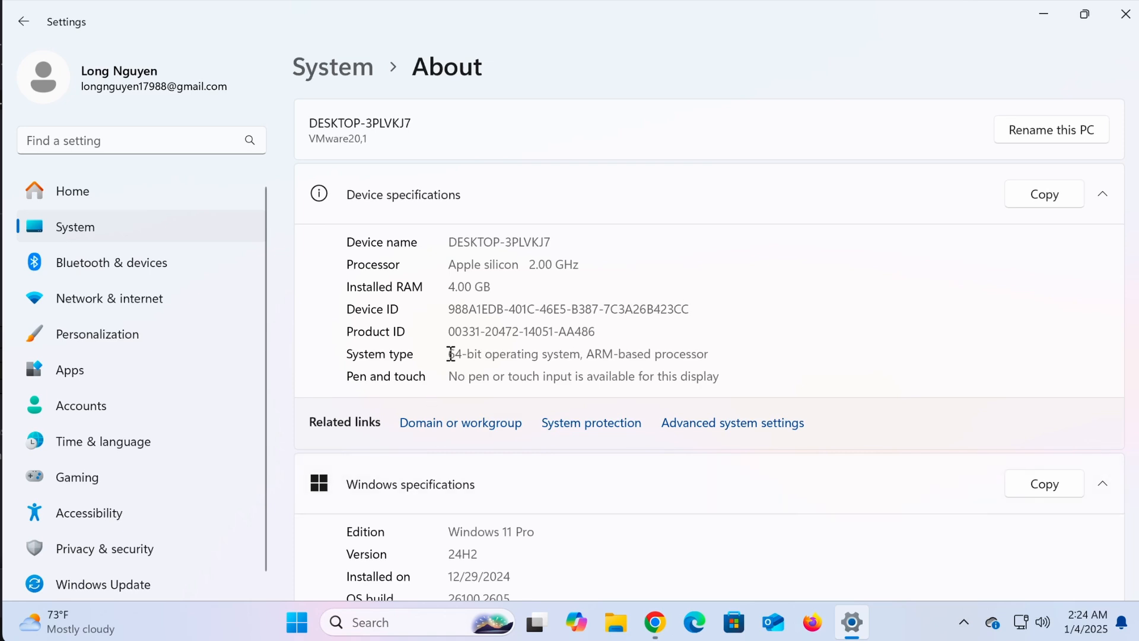
{"action": "left_click_drag", "start_coordinate": [449, 353], "coordinate": [567, 354]}
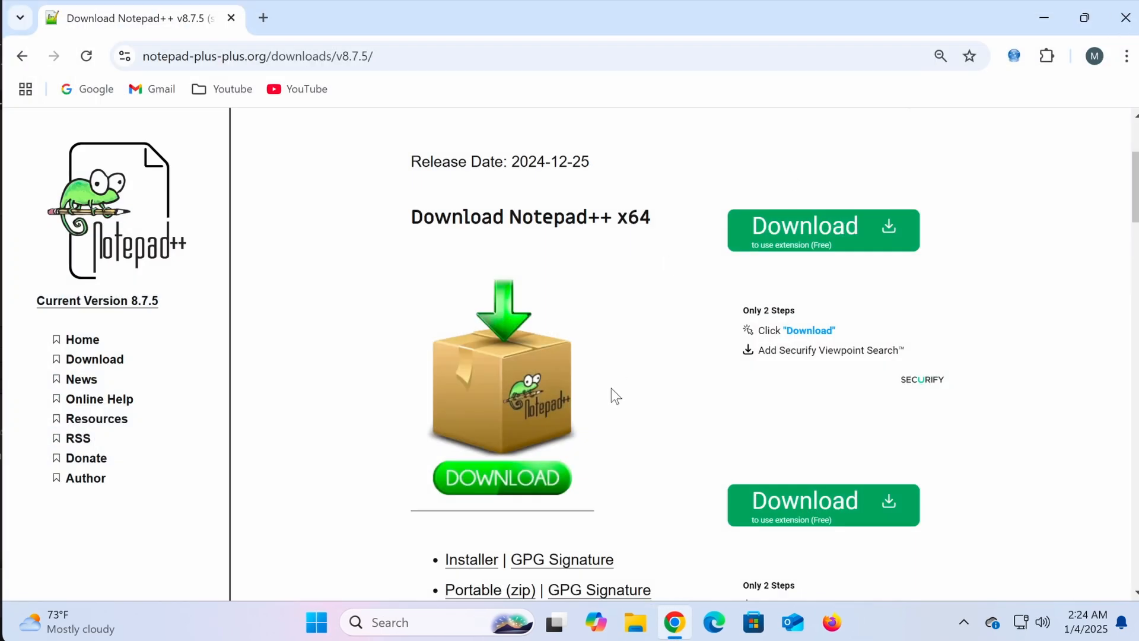
- Download the x64 Installer for Notepad++ 8.7.5 into the Downloads folder
{"action": "scroll", "scroll_direction": "down", "scroll_amount": 3}
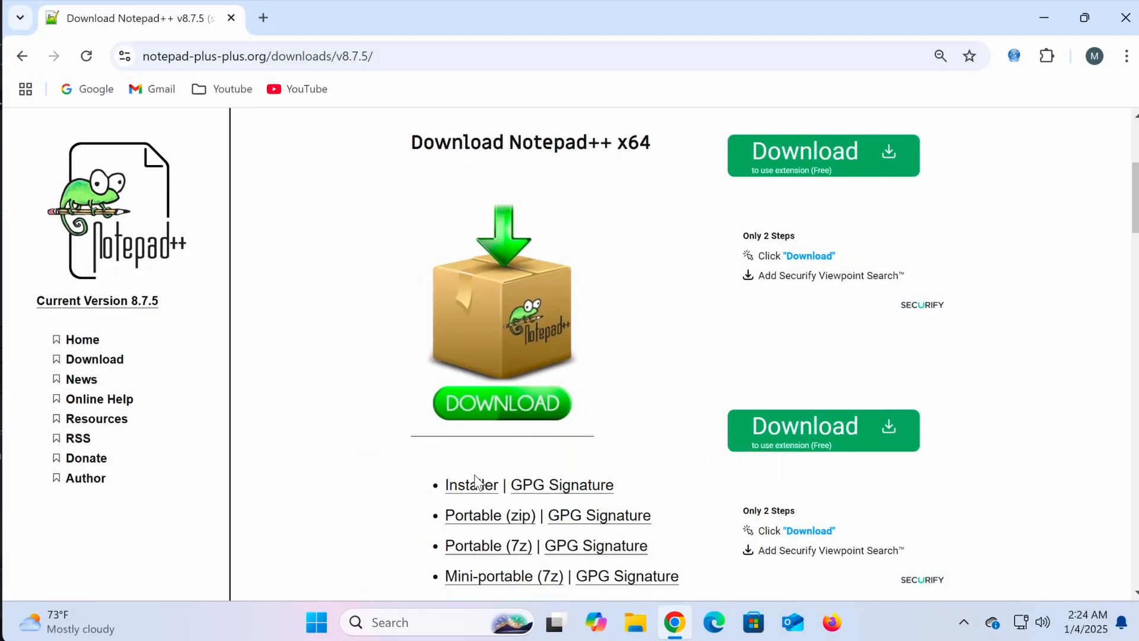
{"action": "mouse_move", "coordinate": [476, 501]}
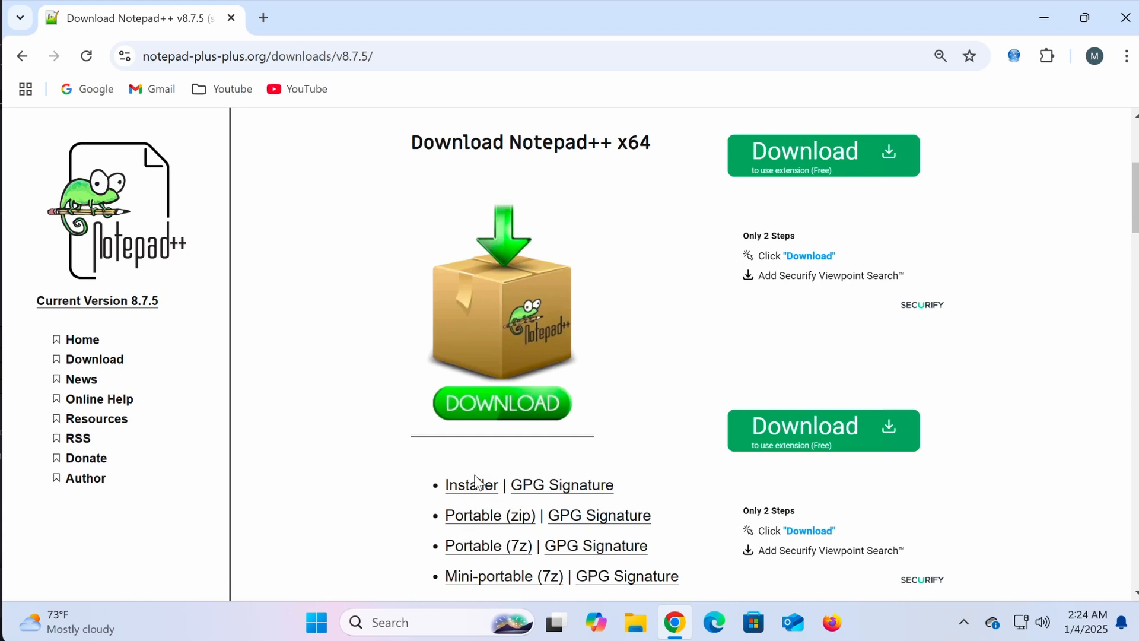
{"action": "mouse_move", "coordinate": [483, 530]}
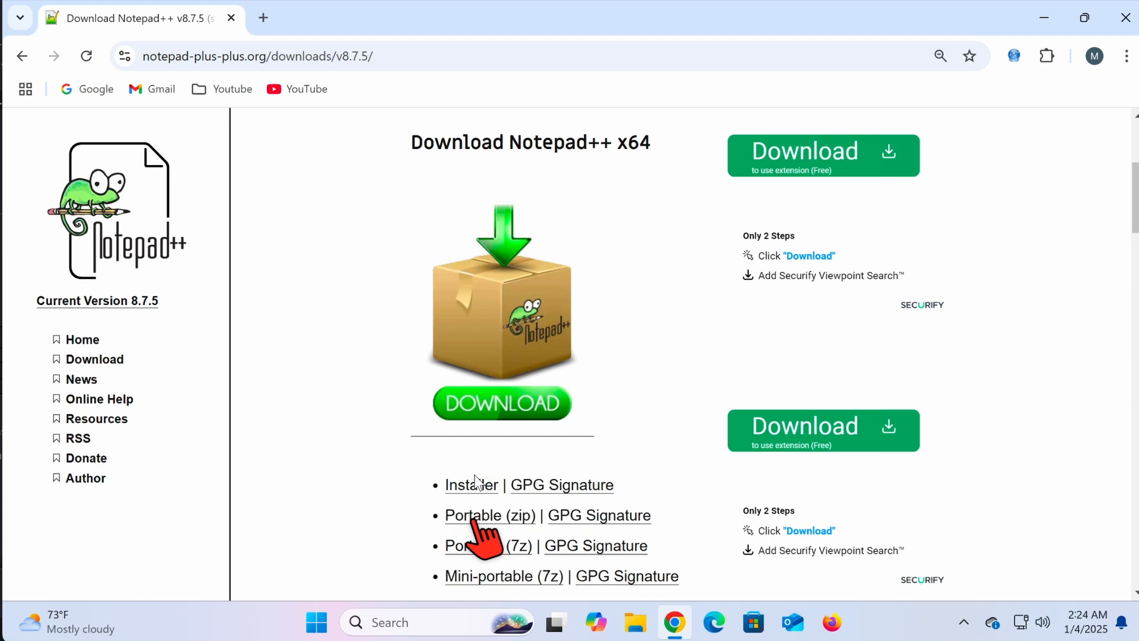
{"action": "mouse_move", "coordinate": [483, 564]}
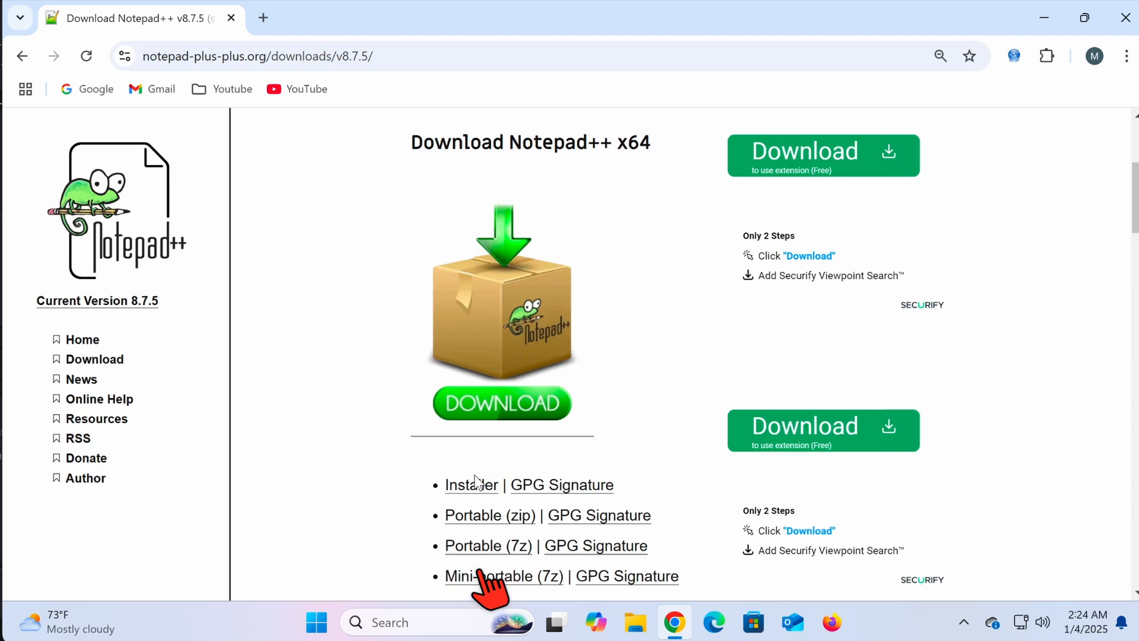
{"action": "left_click", "coordinate": [471, 485]}
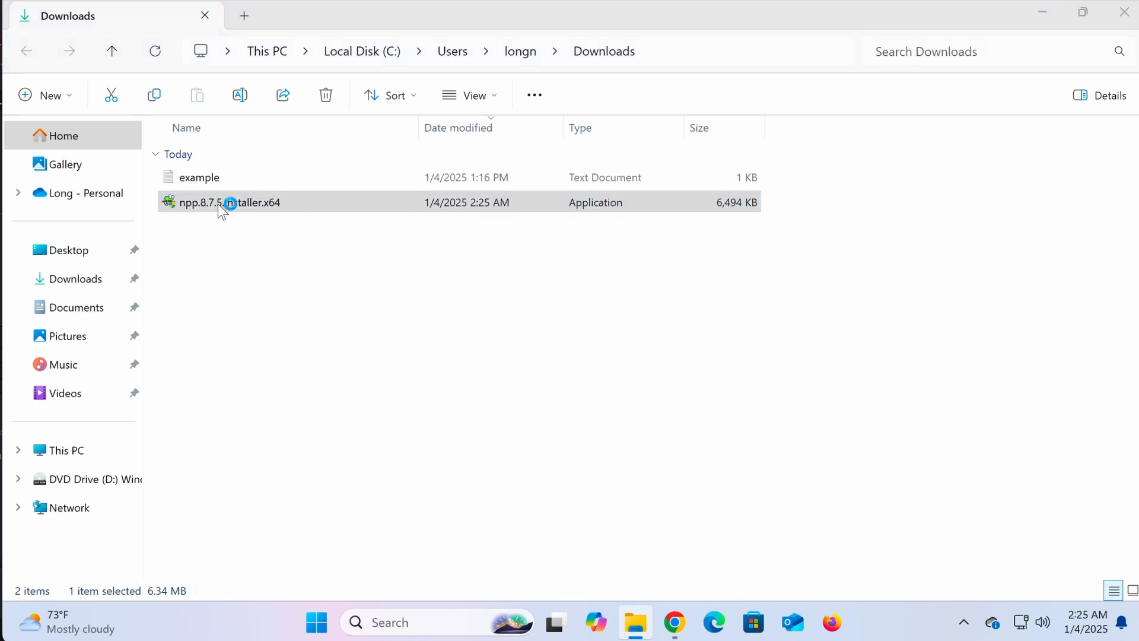
- Run npp.8.7.5.Installer.x64 from the Downloads folder to reach the language dialog
{"action": "double_click", "coordinate": [227, 202]}
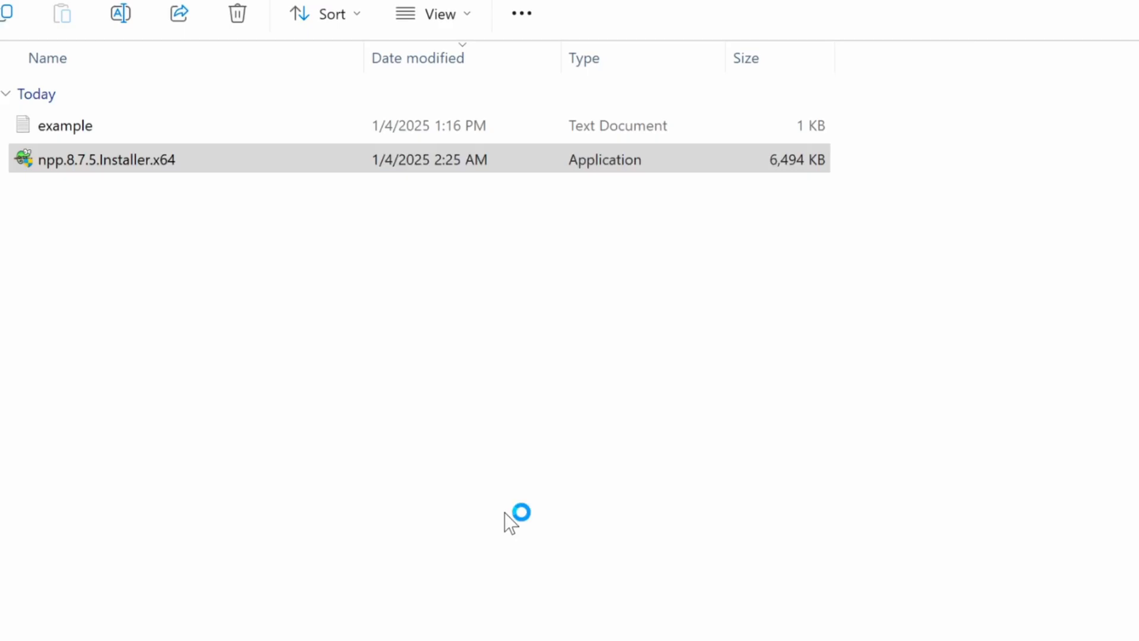
{"action": "double_click", "coordinate": [104, 159]}
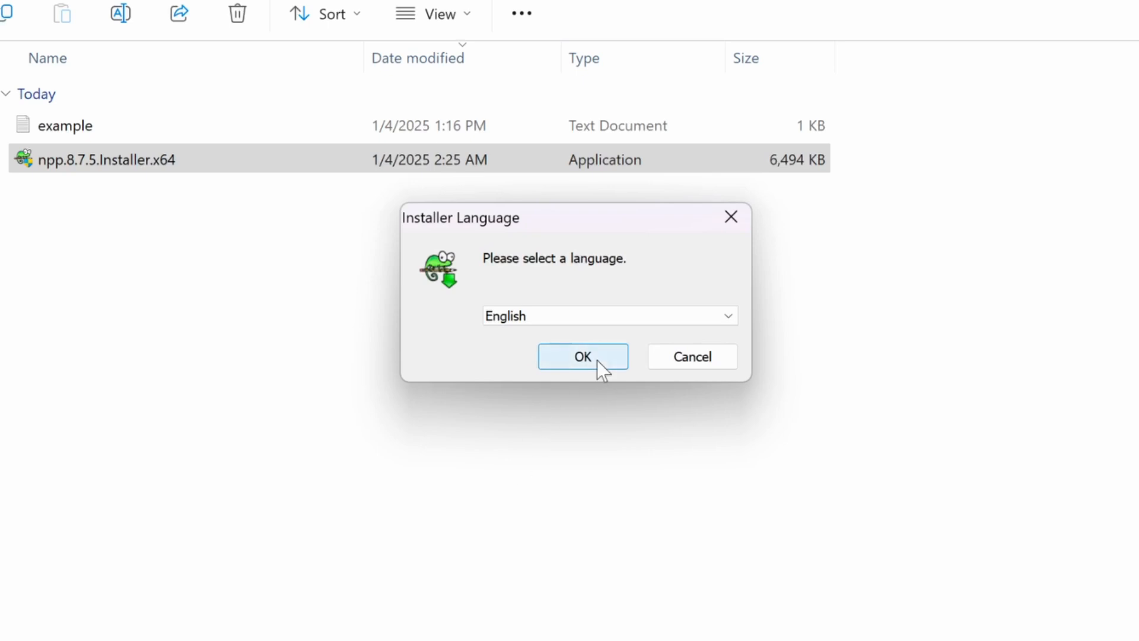
- Keep English, accept the license, and keep the default install folder and components
{"action": "left_click", "coordinate": [582, 356]}
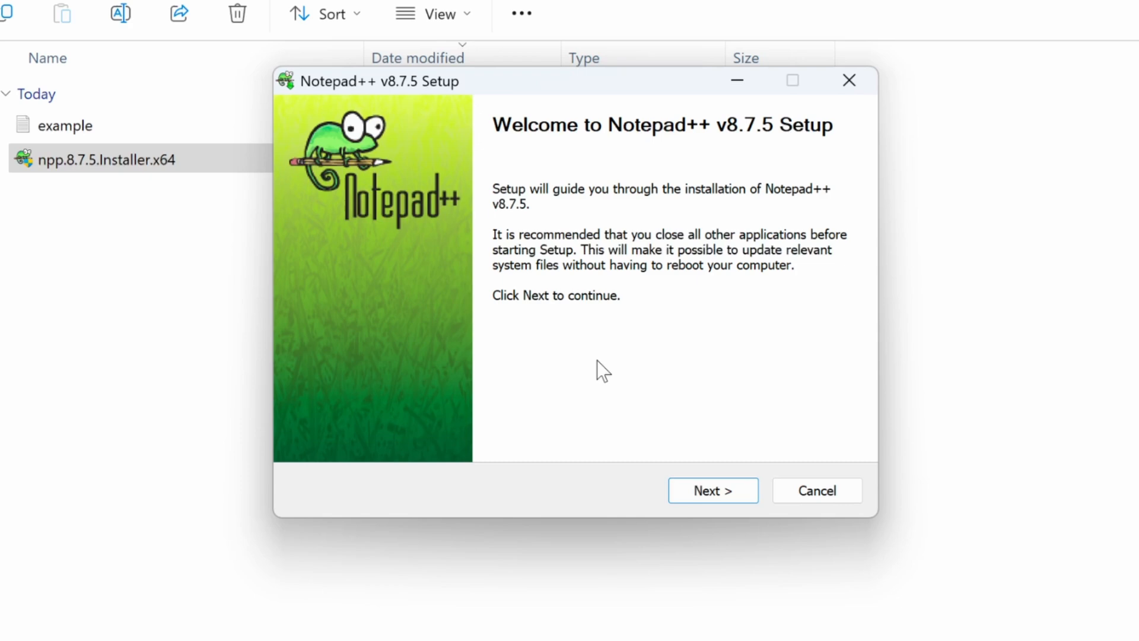
{"action": "left_click", "coordinate": [712, 490]}
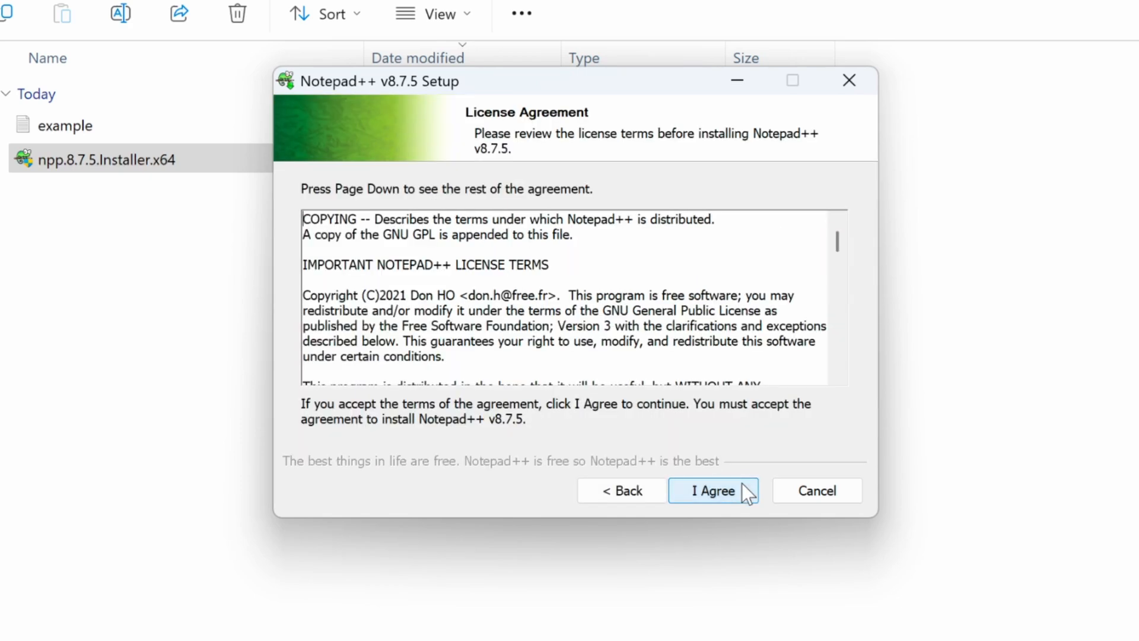
{"action": "left_click", "coordinate": [712, 491]}
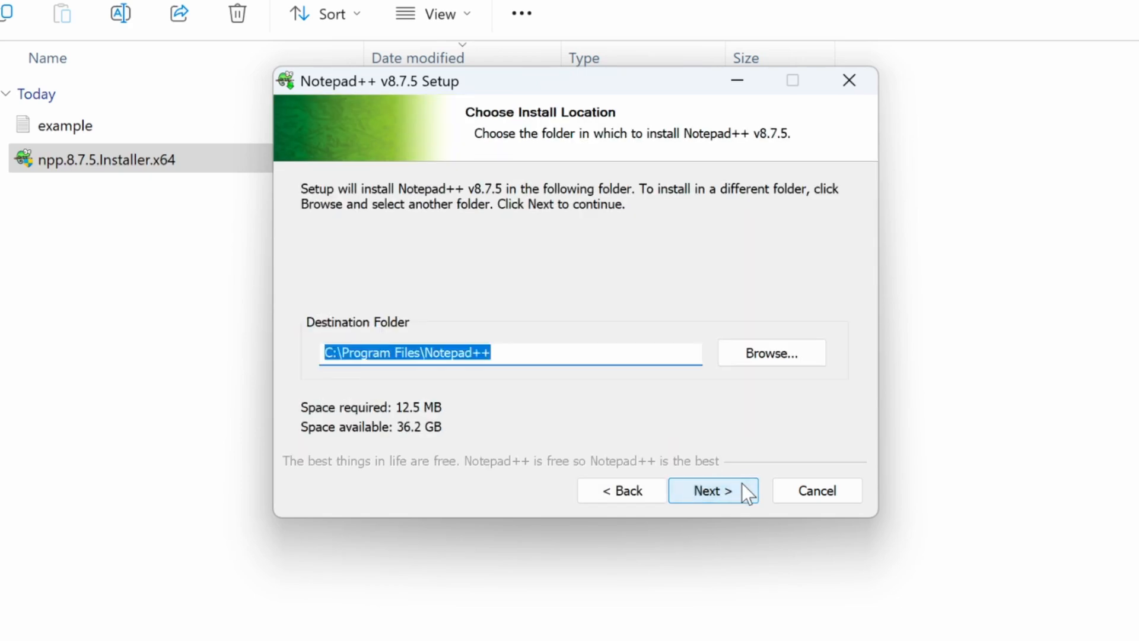
{"action": "left_click", "coordinate": [712, 490]}
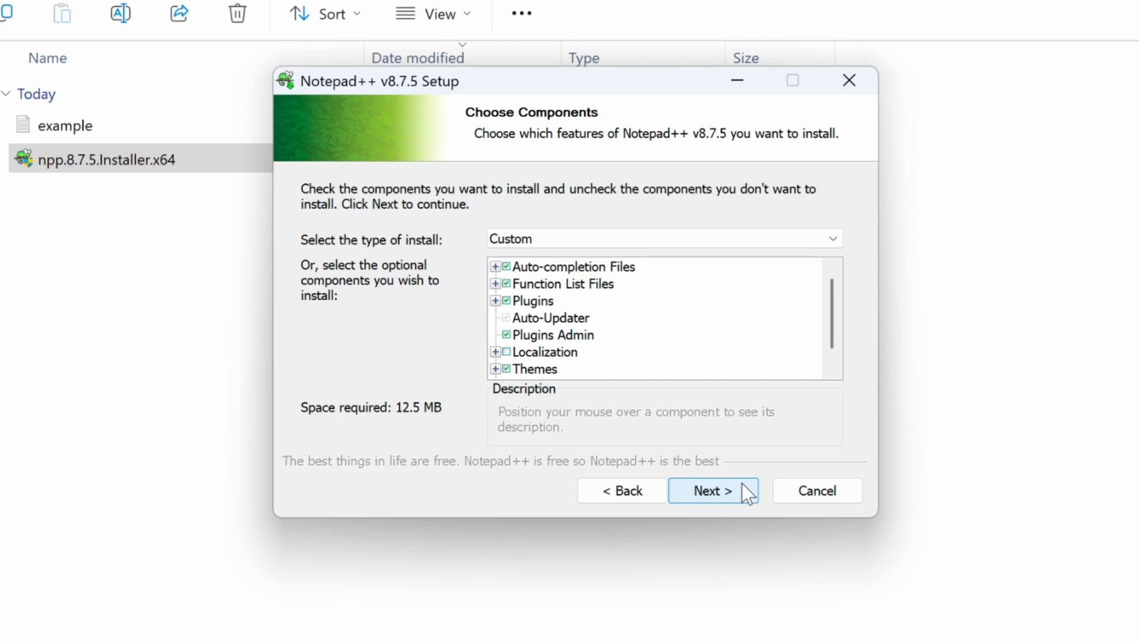
{"action": "left_click", "coordinate": [713, 490]}
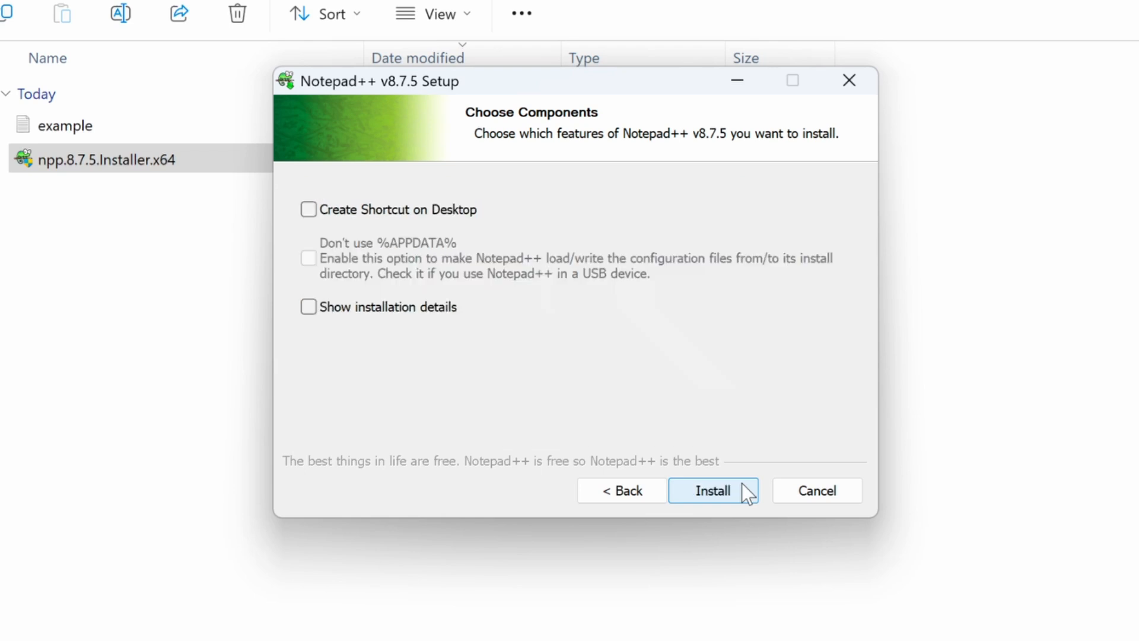
{"action": "mouse_move", "coordinate": [441, 224]}
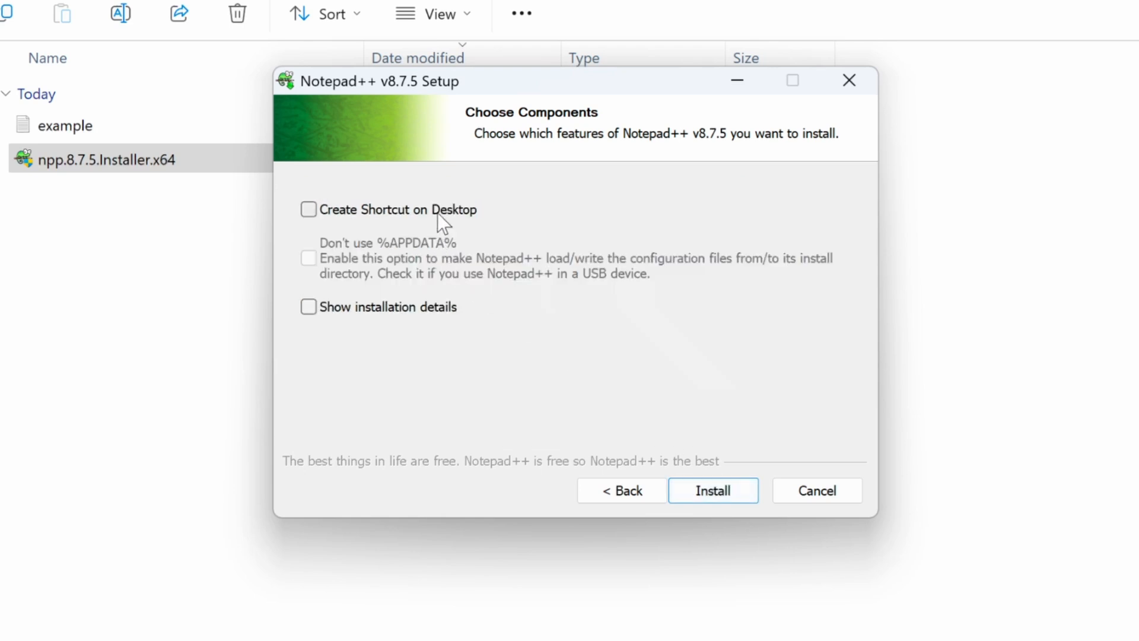
- Enable 'Create Shortcut on Desktop', install Notepad++, and continue past the completed installation
{"action": "left_click", "coordinate": [308, 209]}
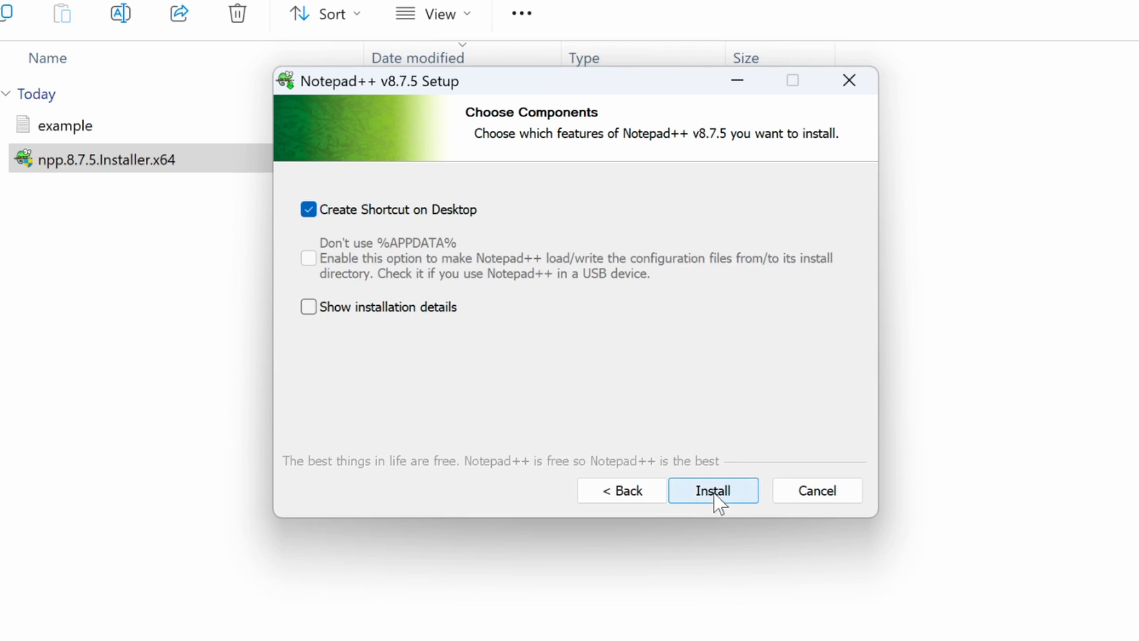
{"action": "left_click", "coordinate": [712, 490]}
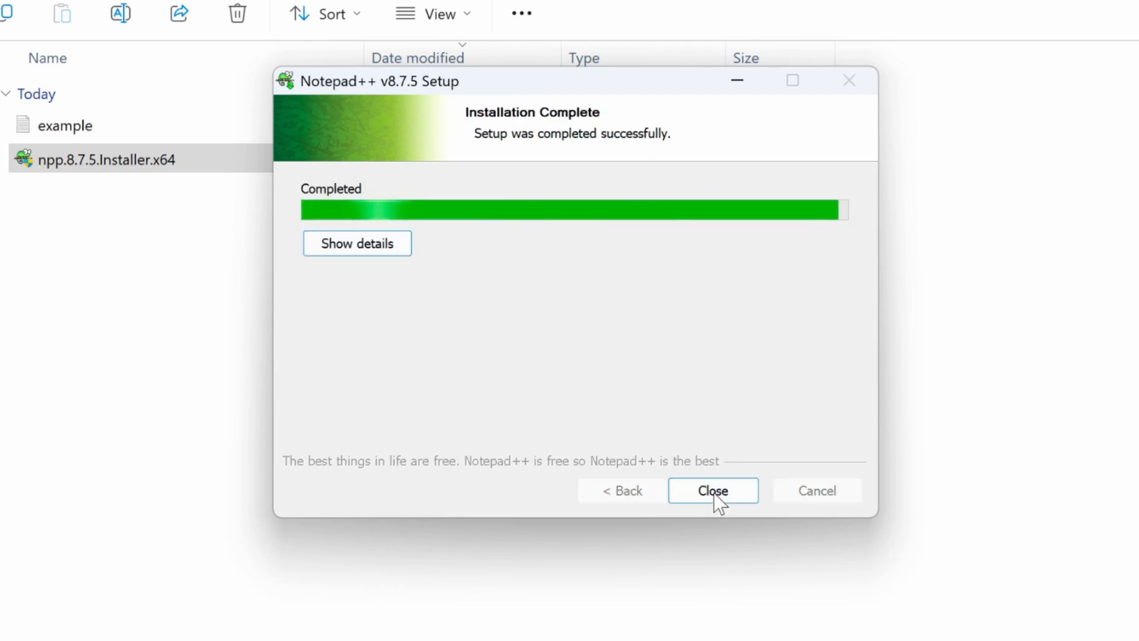
{"action": "left_click", "coordinate": [712, 490]}
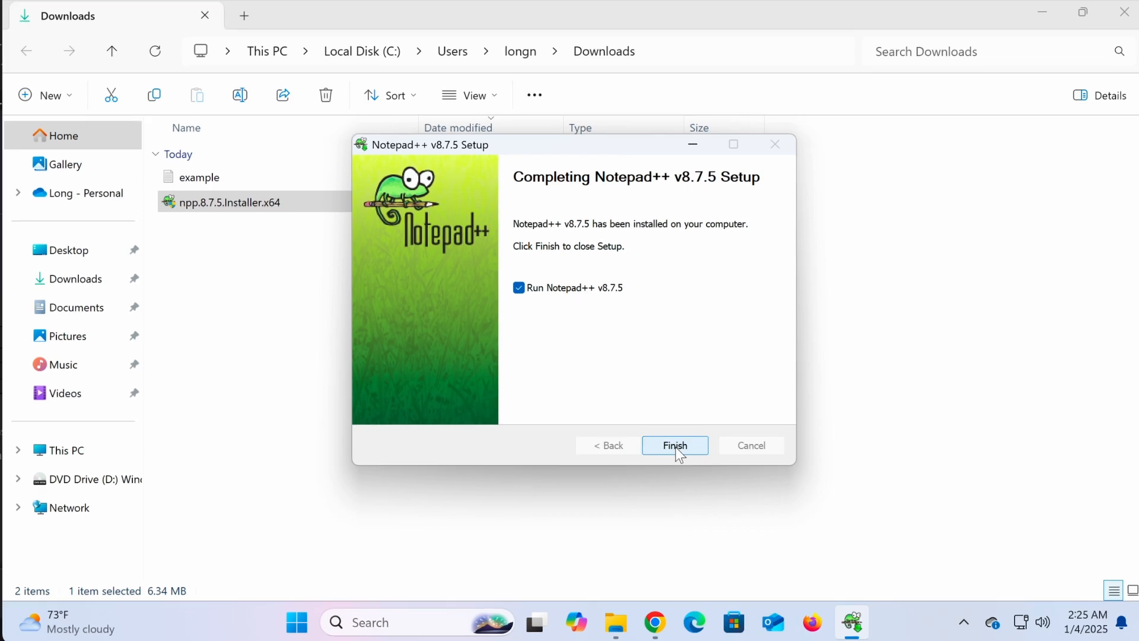
- Finish setup with 'Run Notepad++ v8.7.5' ticked, maximize the editor, then close it
{"action": "left_click", "coordinate": [673, 445]}
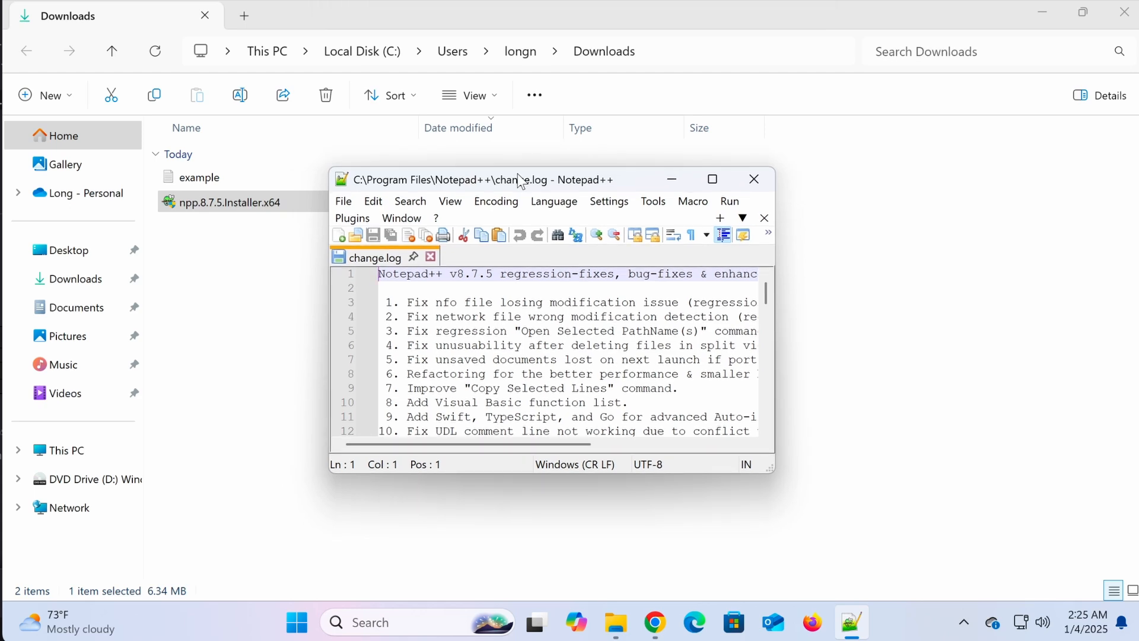
{"action": "left_click", "coordinate": [712, 179]}
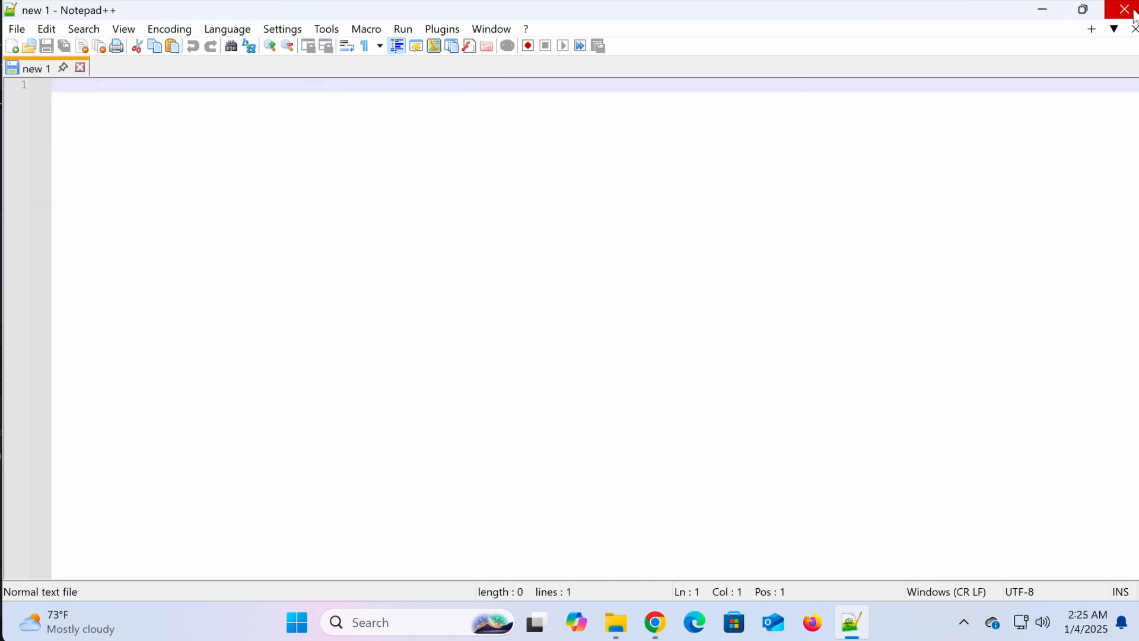
{"action": "left_click", "coordinate": [1126, 10]}
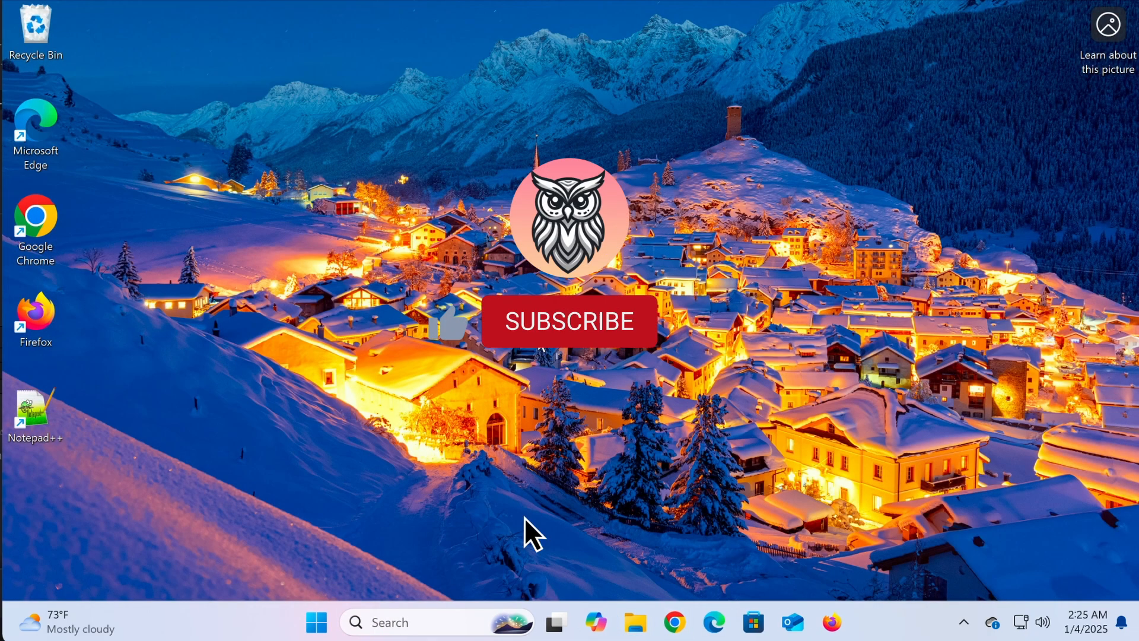
{"action": "left_click", "coordinate": [569, 321]}
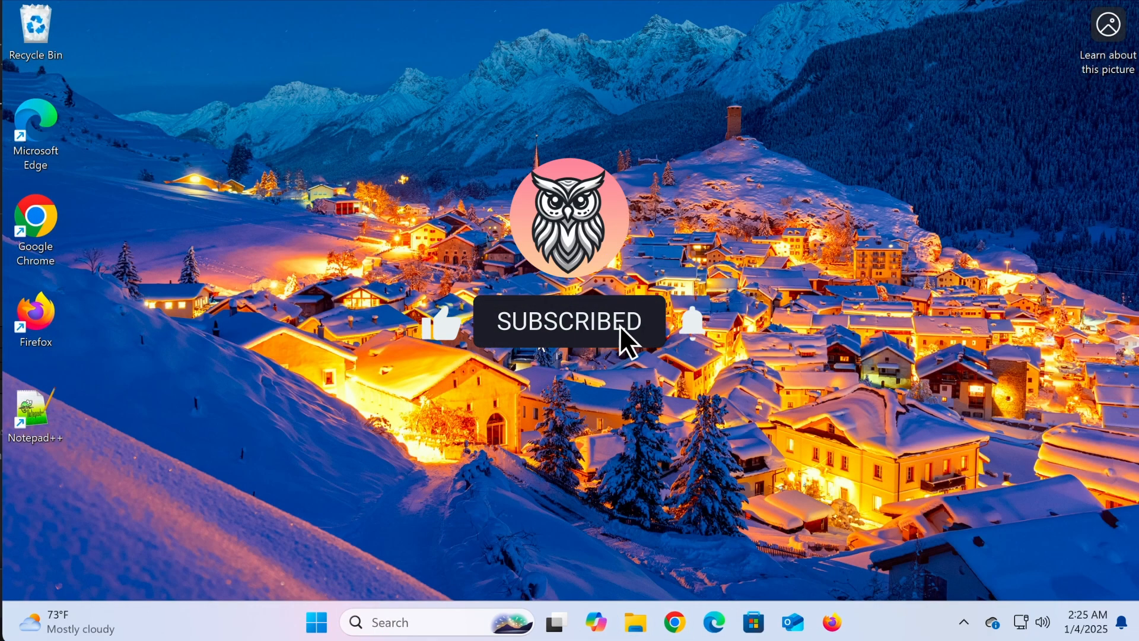